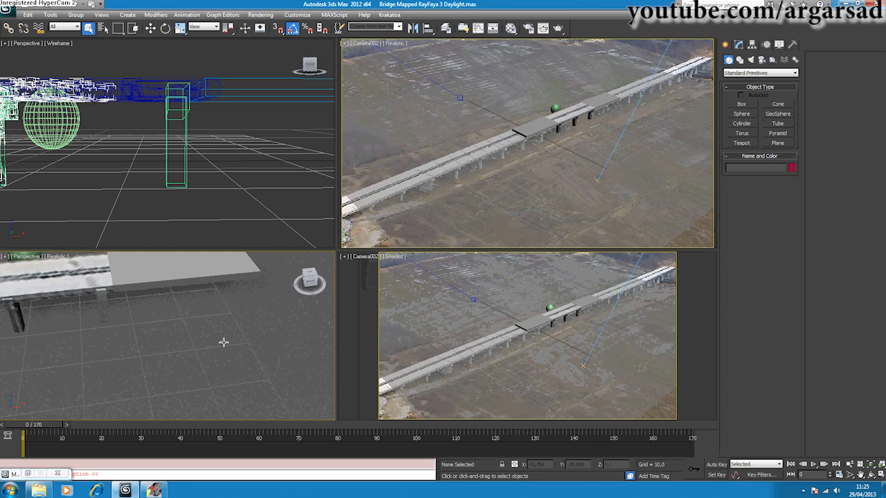
Step: Scrub the time slider through the bridge-breaking animation back to an early frame and list recent scenes
left_click_drag(21, 425, 46, 425)
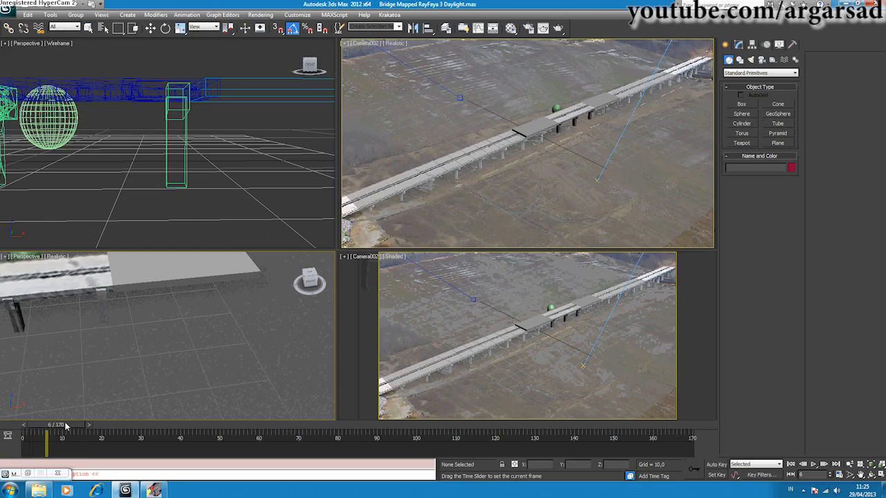
left_click_drag(44, 446, 22, 446)
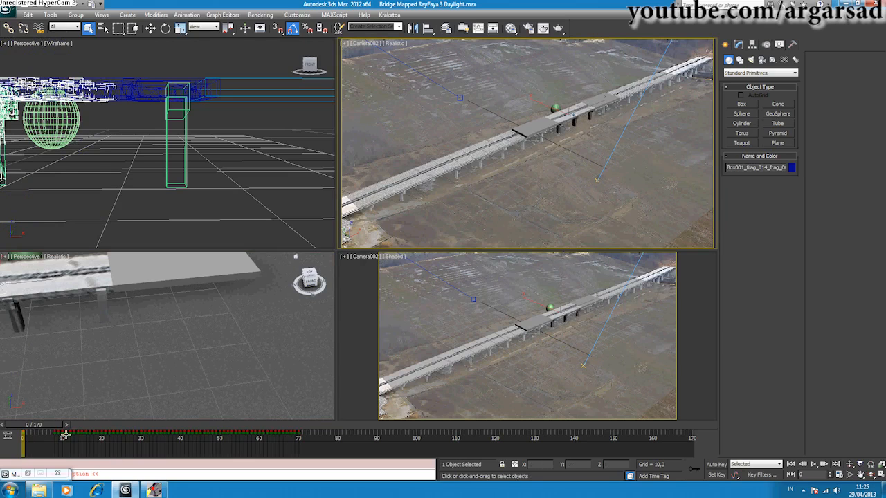
left_click_drag(67, 434, 55, 435)
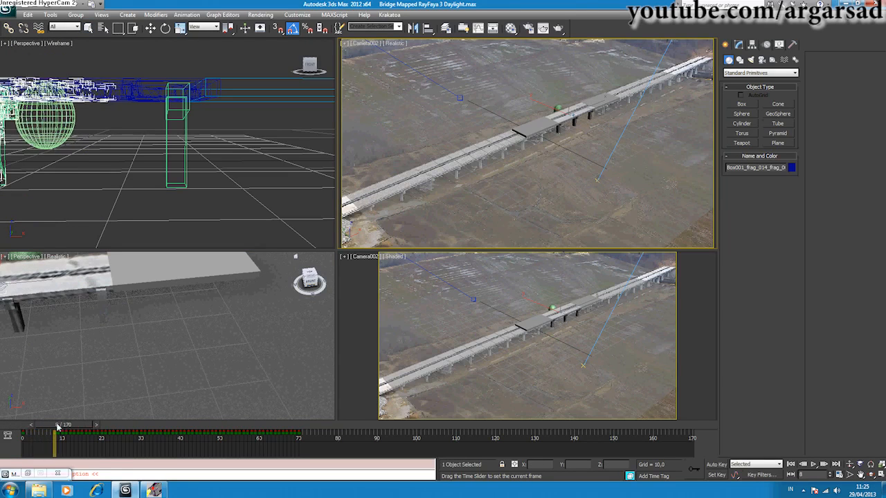
left_click_drag(58, 432, 266, 432)
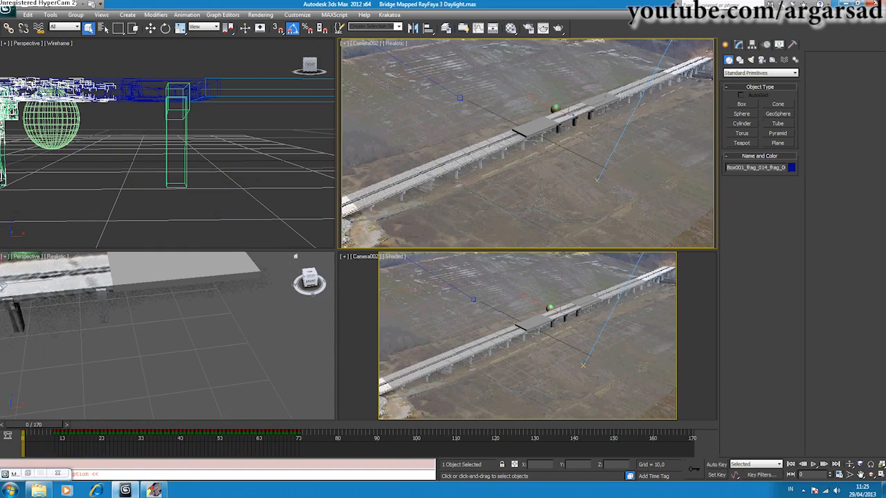
left_click(7, 7)
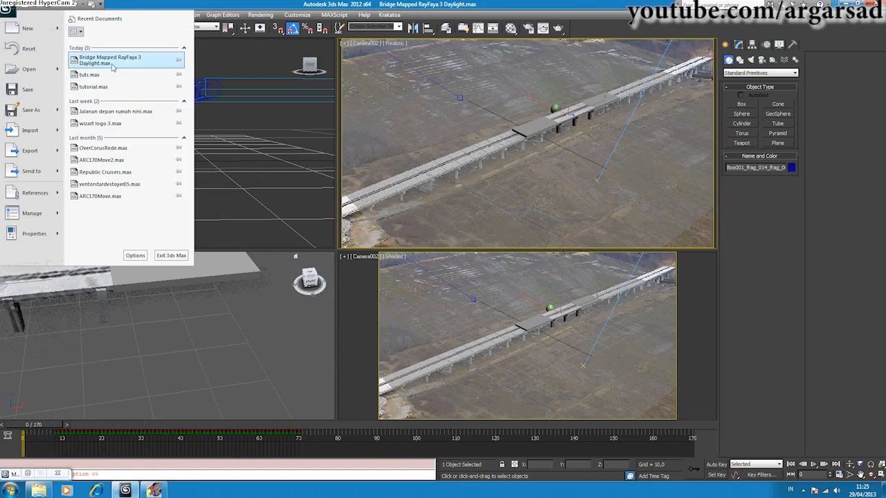
mouse_move(88, 75)
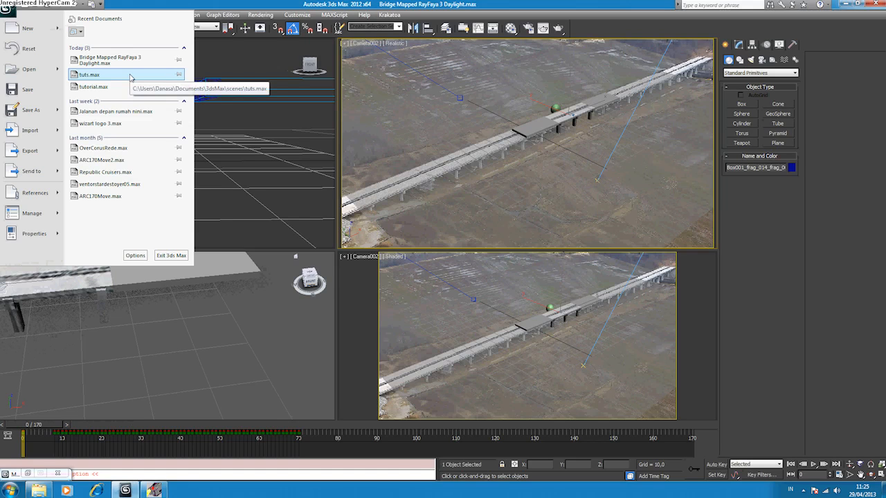
Step: Load the tuts.max scene from Recent Documents and reach the Viewport Background settings
left_click(88, 74)
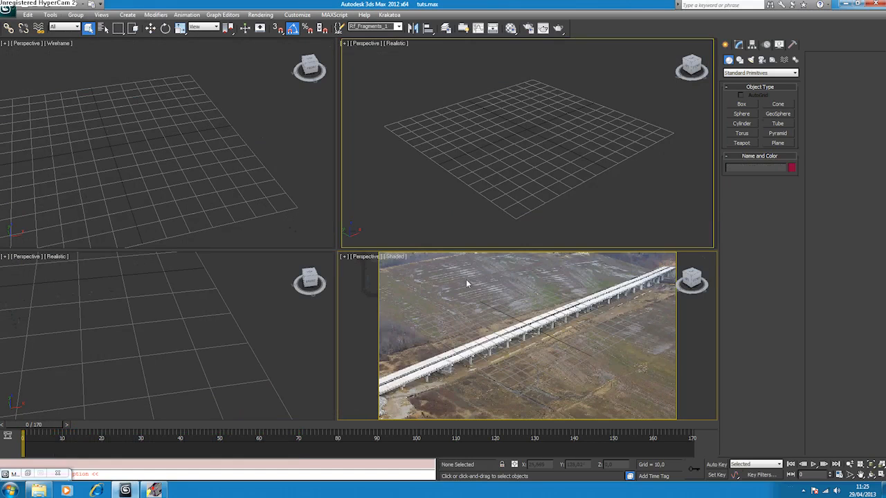
mouse_move(468, 164)
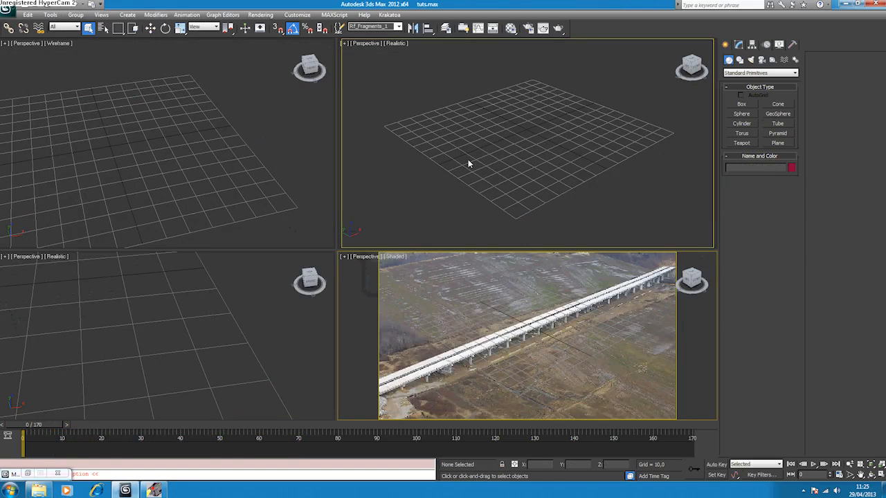
left_click(101, 14)
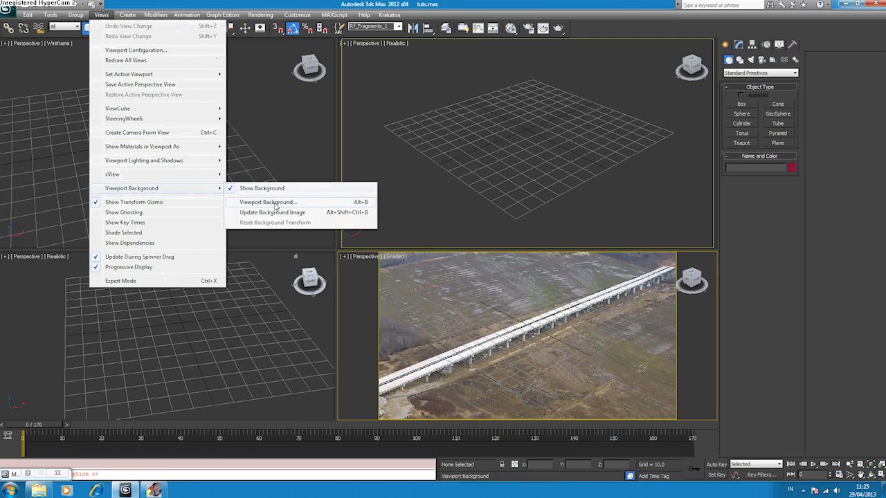
left_click(267, 202)
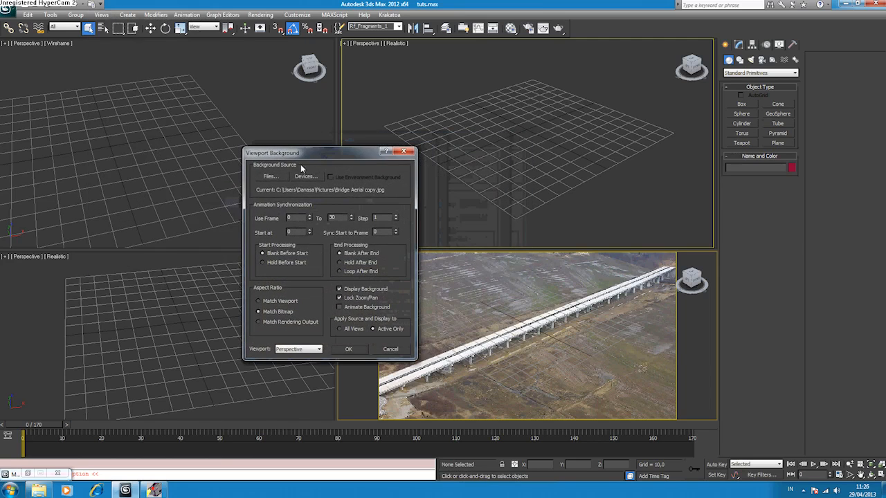
Step: Set the Bridge Aerial copy photo as the perspective viewport background
left_click(270, 177)
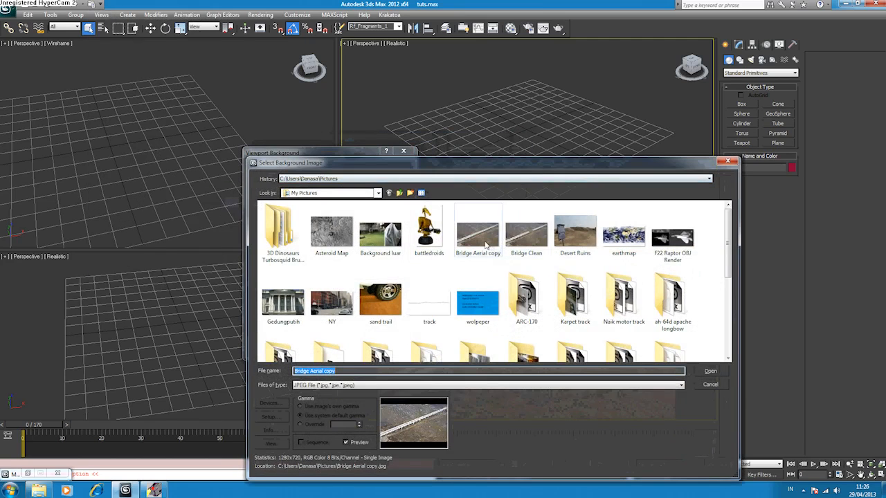
left_click(711, 371)
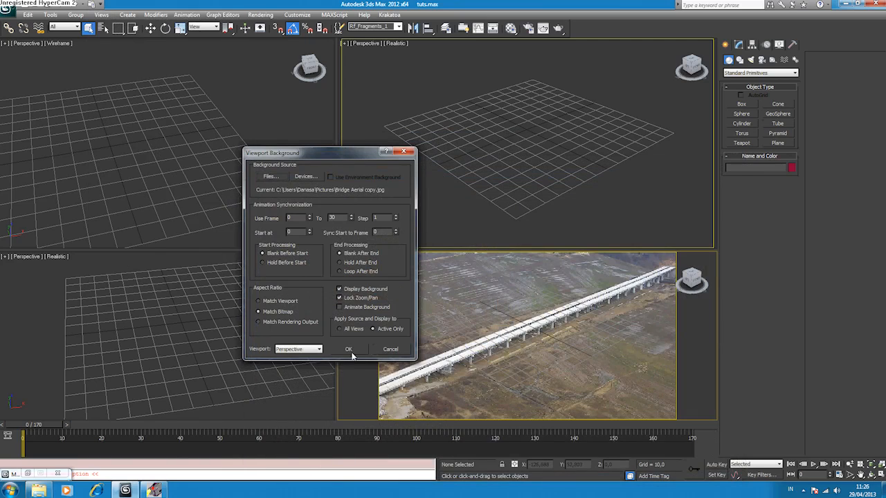
left_click(349, 348)
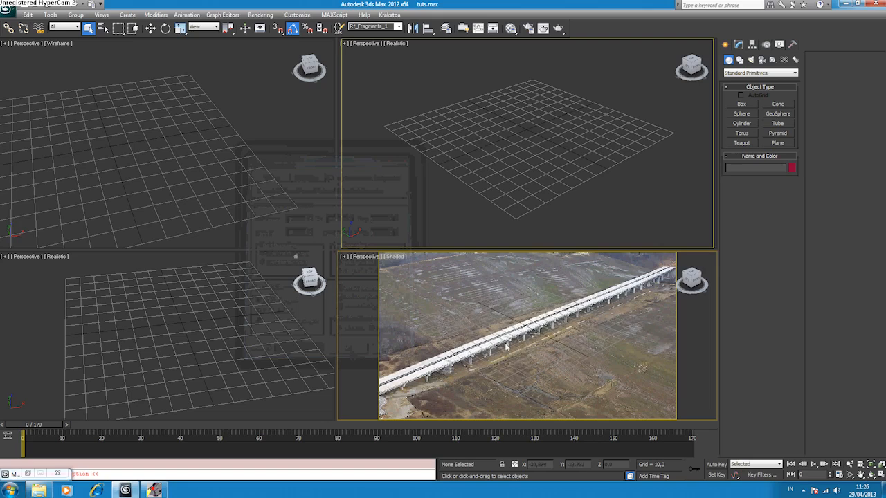
mouse_move(622, 277)
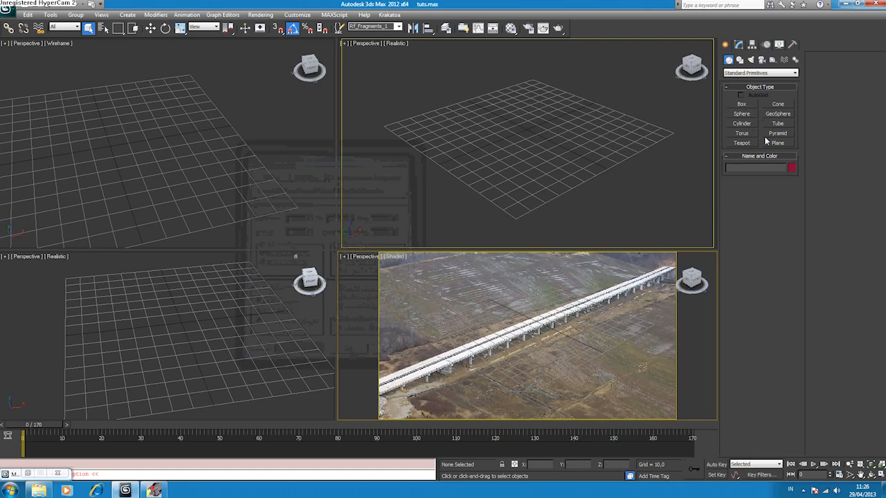
Step: Draw a flat Box primitive over the bridge deck seen in the background photo
left_click(742, 104)
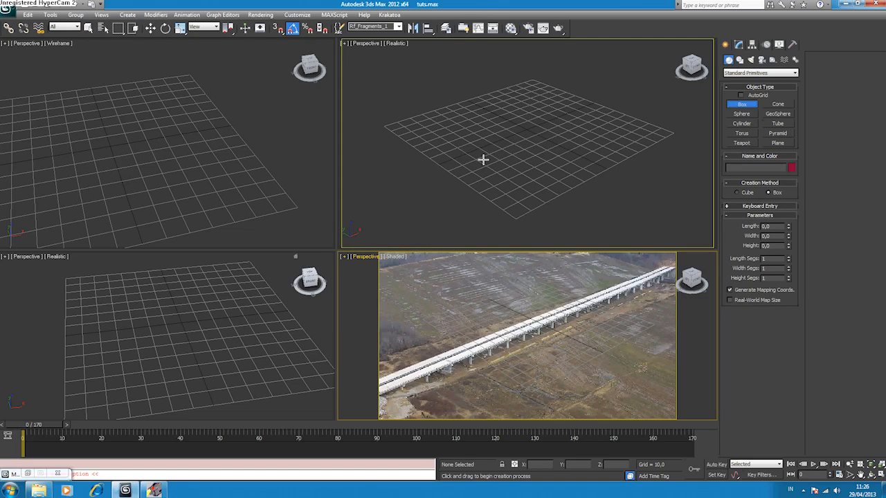
left_click_drag(457, 155, 537, 132)
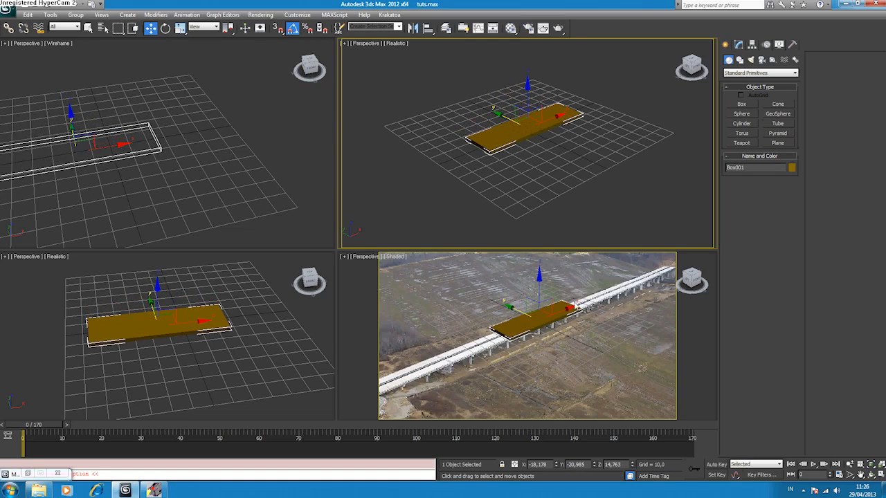
mouse_move(443, 106)
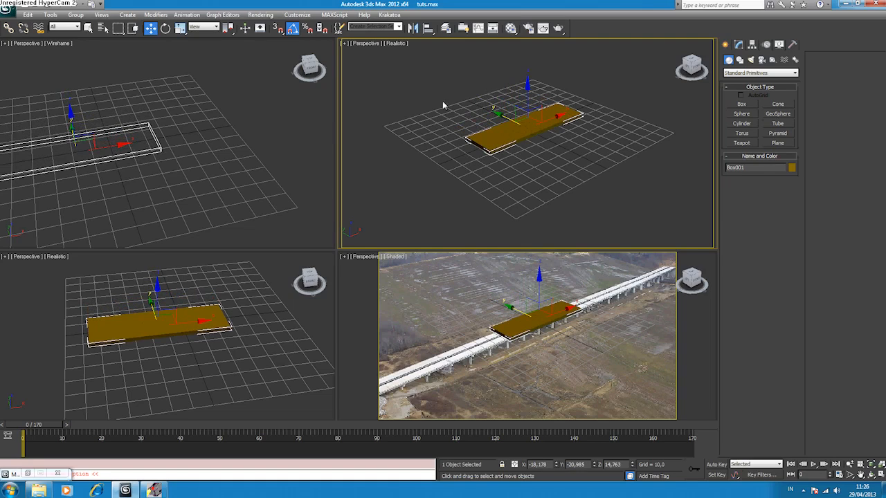
mouse_move(410, 347)
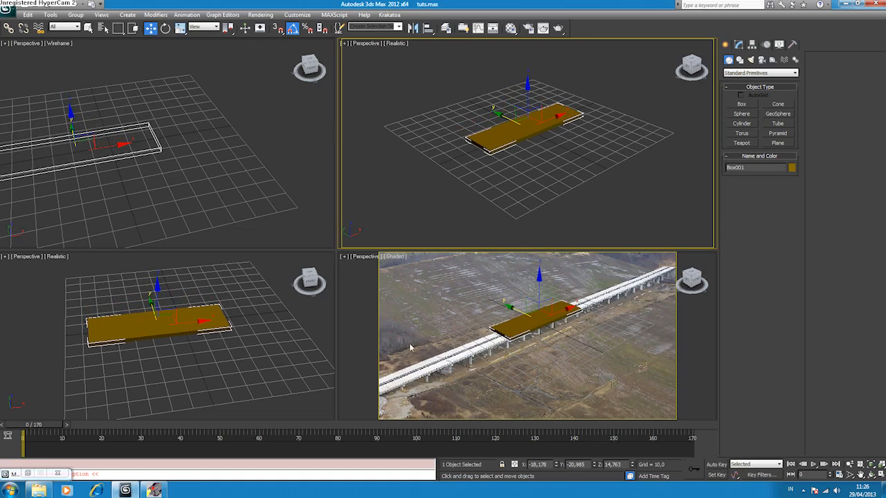
mouse_move(512, 247)
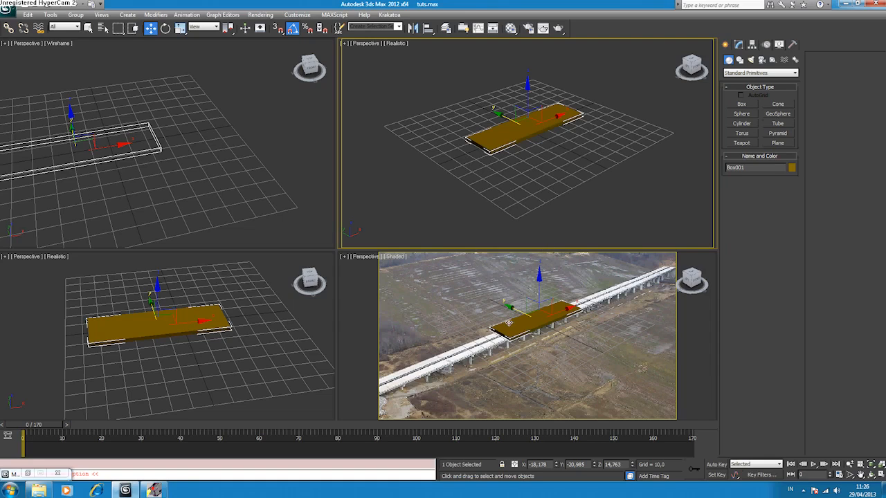
mouse_move(512, 357)
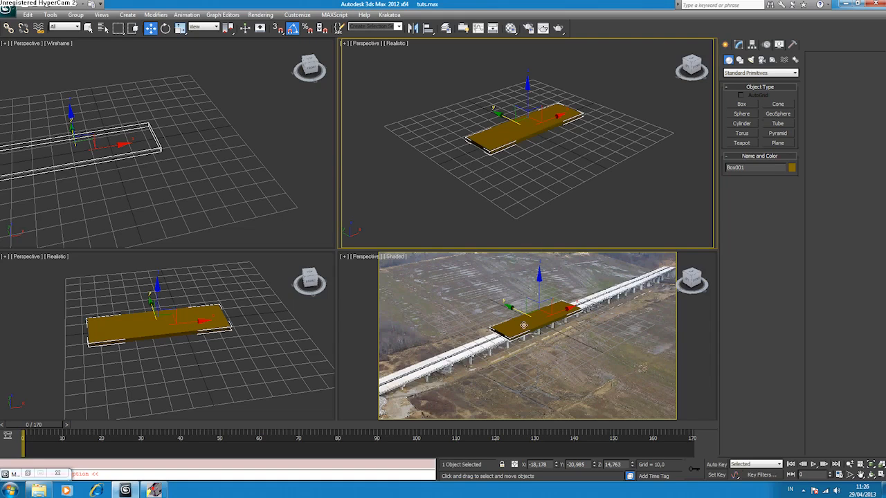
mouse_move(503, 88)
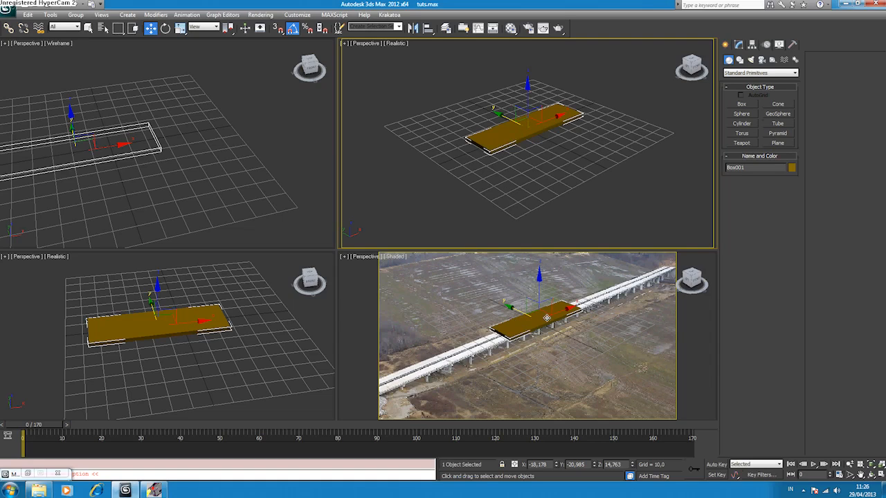
mouse_move(543, 307)
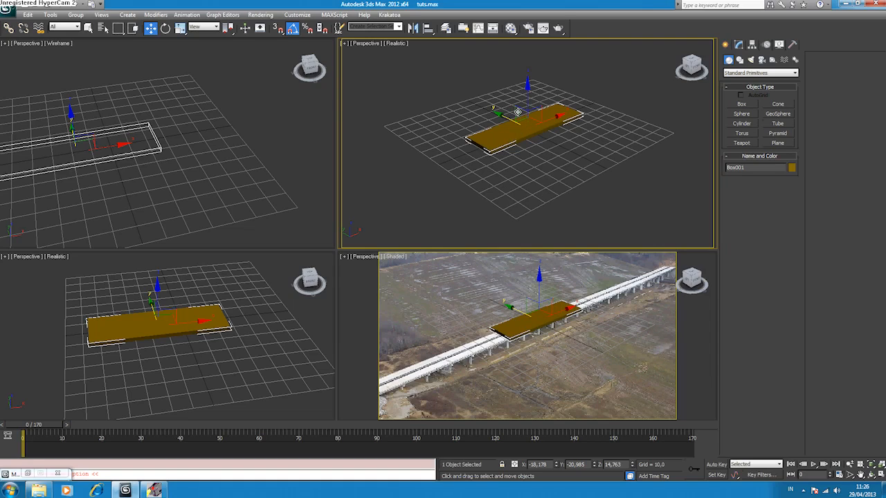
mouse_move(512, 142)
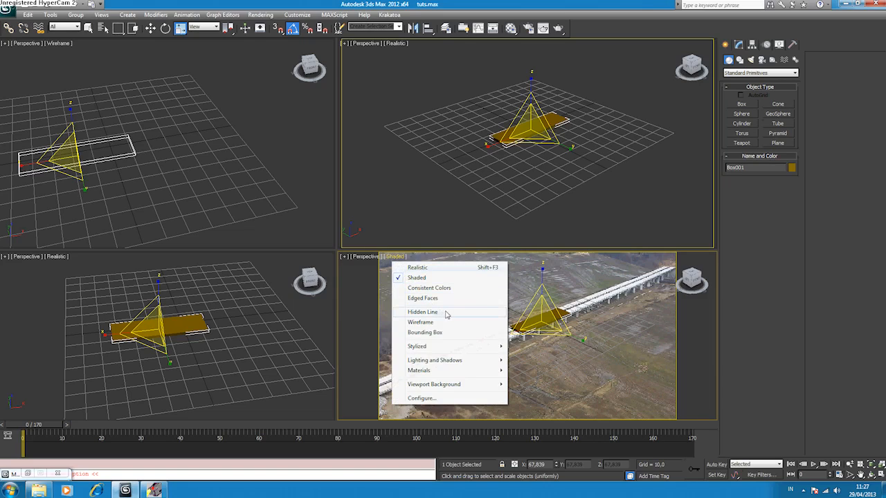
Step: Change the photo viewport's shading and move the box to line up with the bridge deck
left_click(421, 322)
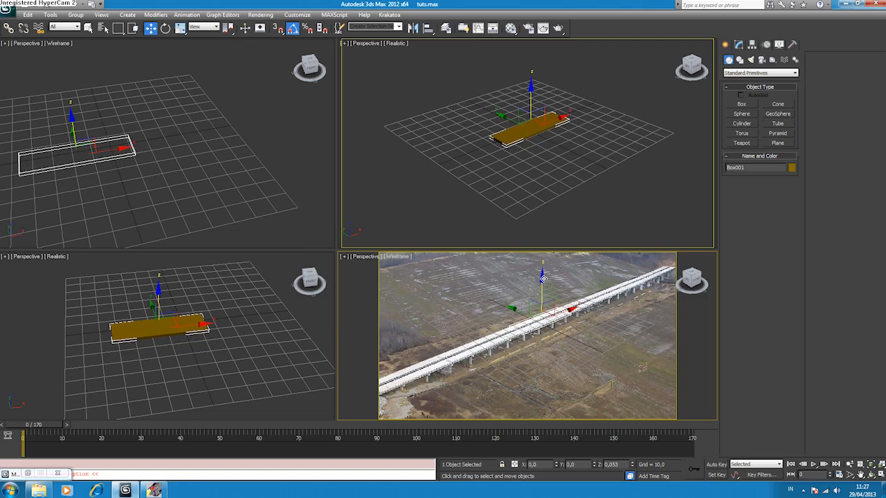
left_click_drag(194, 321, 166, 298)
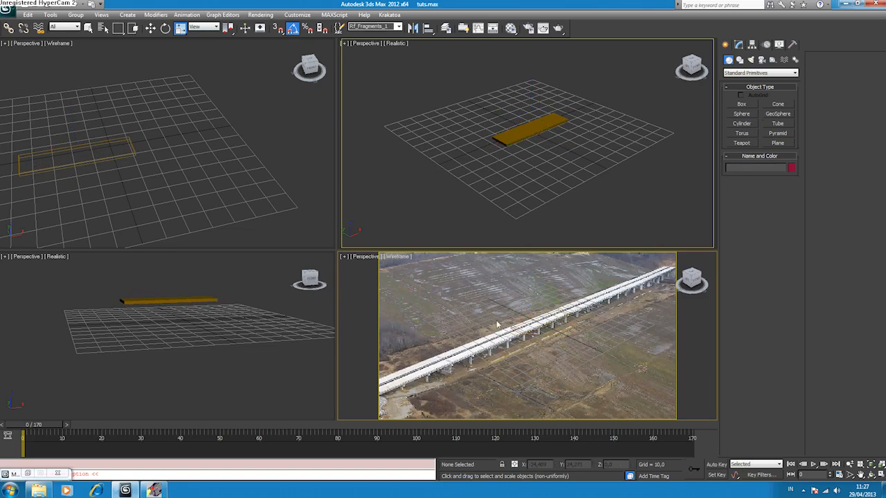
mouse_move(424, 259)
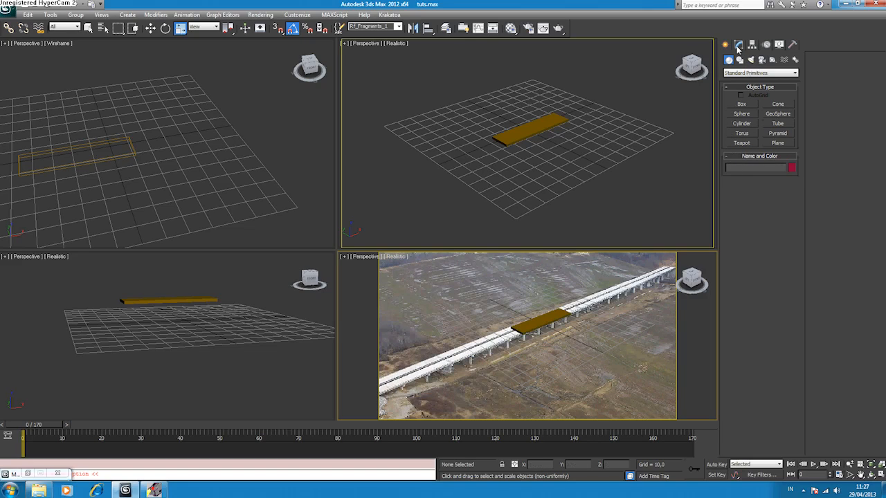
Step: Select the bridge box and add a Camera Map Modifier to its stack
left_click(739, 45)
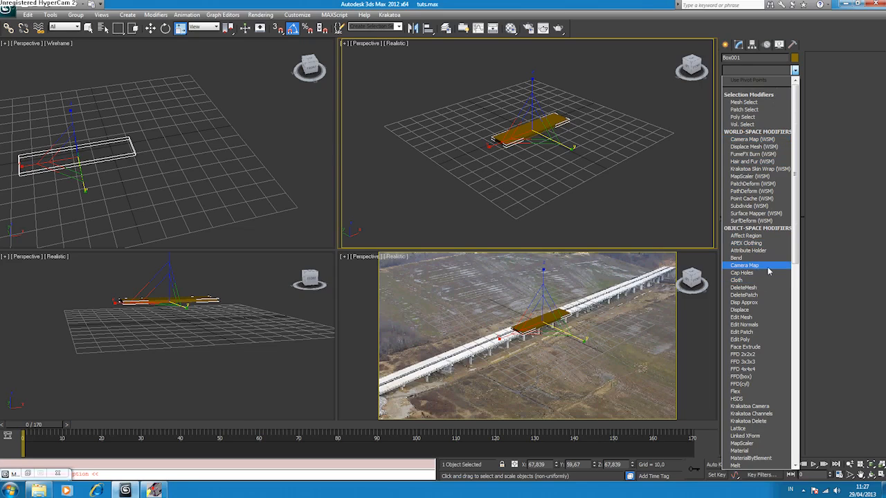
left_click(745, 266)
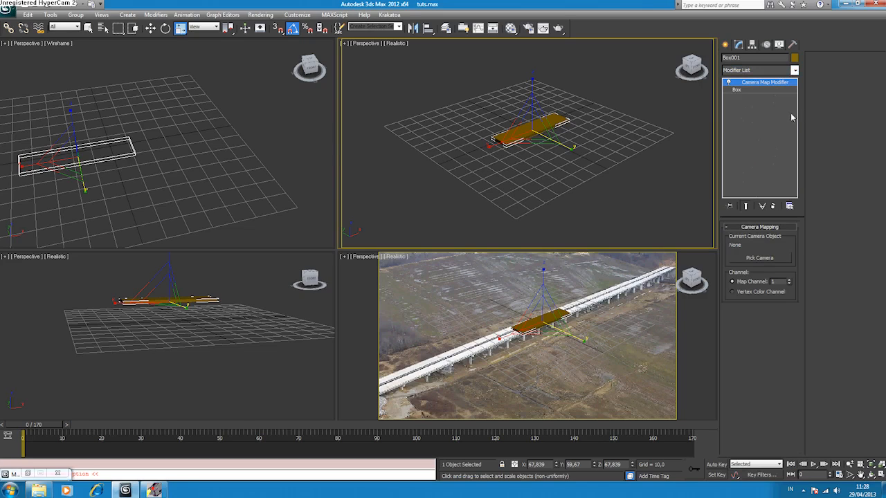
mouse_move(759, 94)
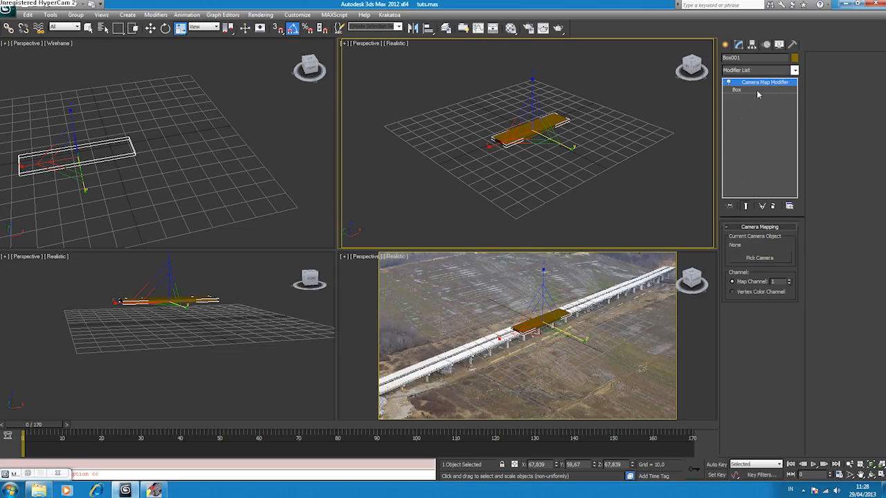
mouse_move(117, 188)
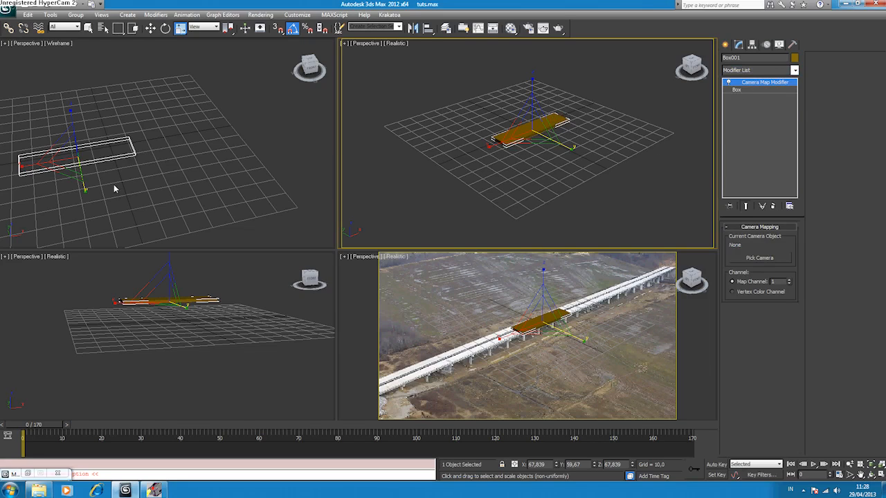
mouse_move(121, 192)
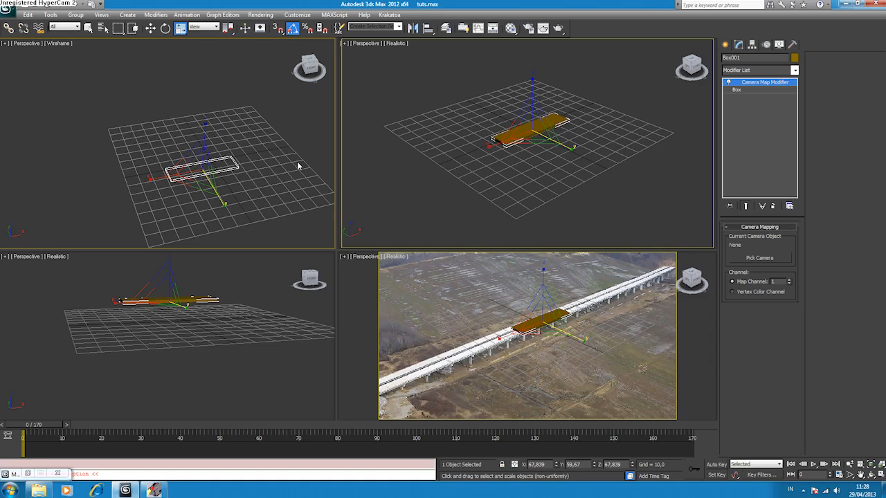
mouse_move(255, 178)
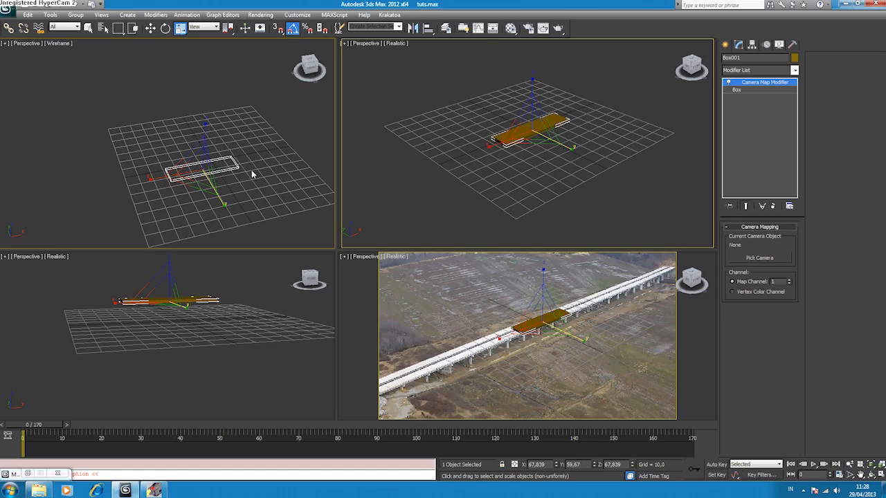
mouse_move(235, 130)
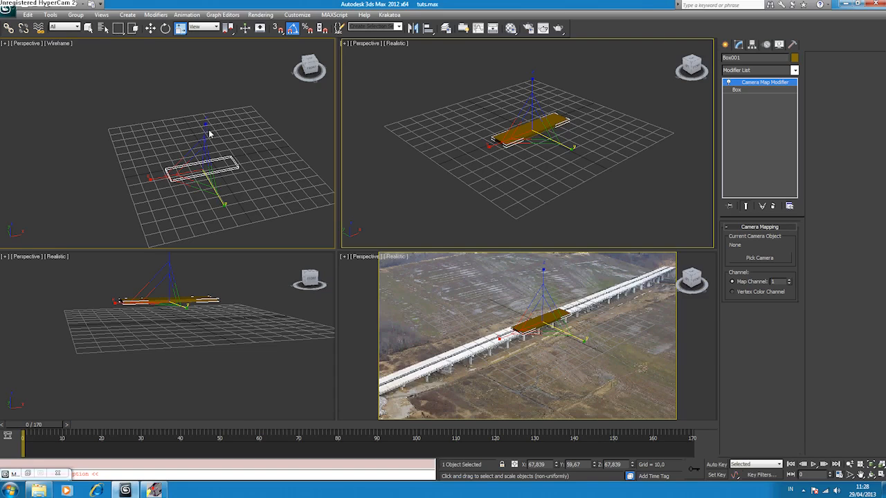
mouse_move(272, 149)
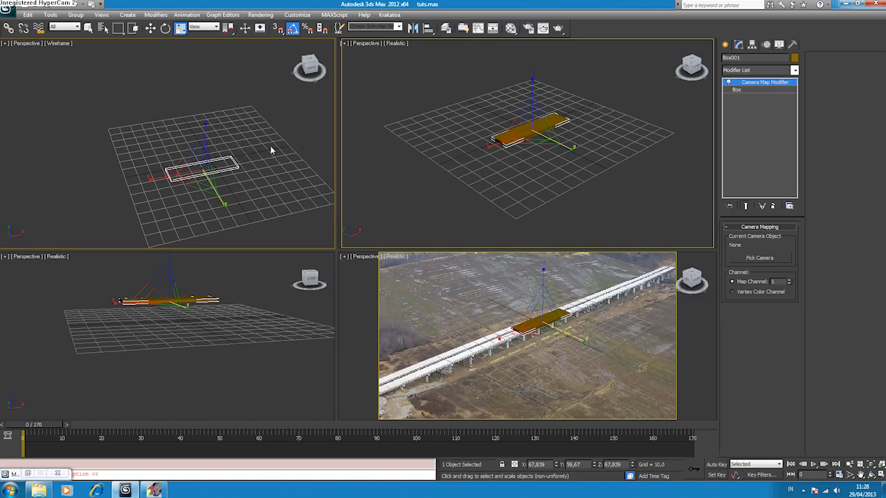
mouse_move(252, 169)
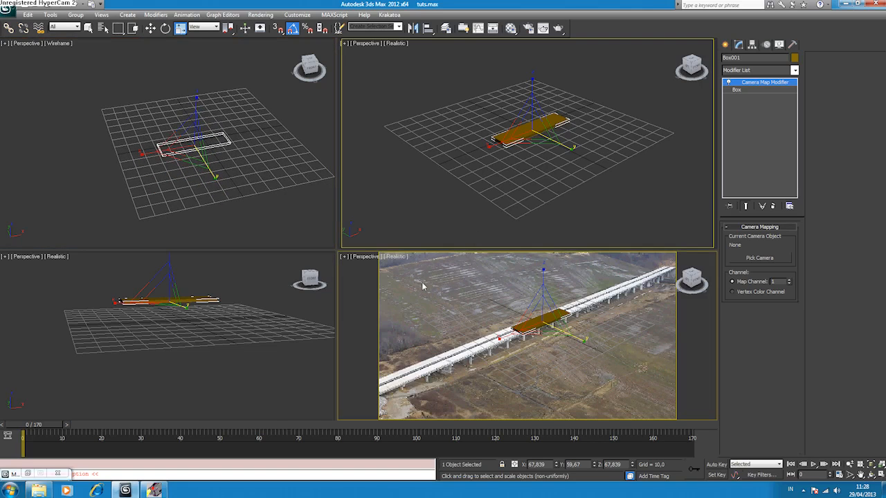
mouse_move(471, 283)
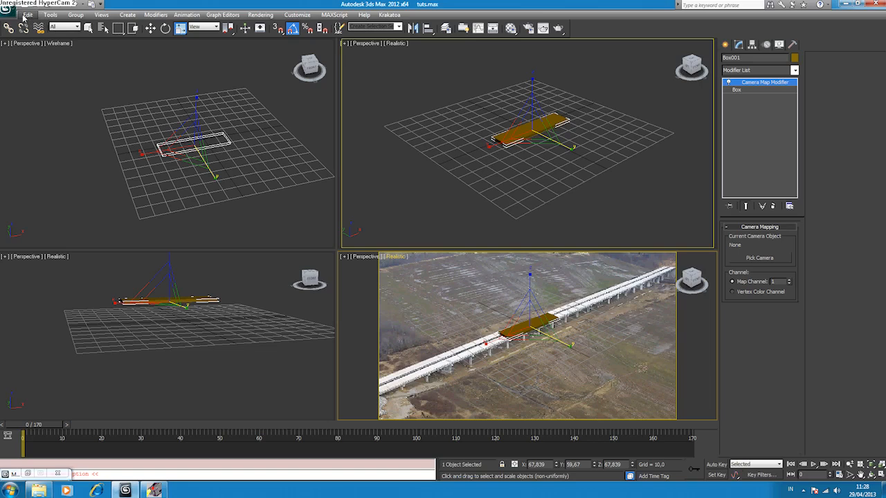
Step: Create a camera from the photo view and assign it as the box's projection camera
left_click(128, 14)
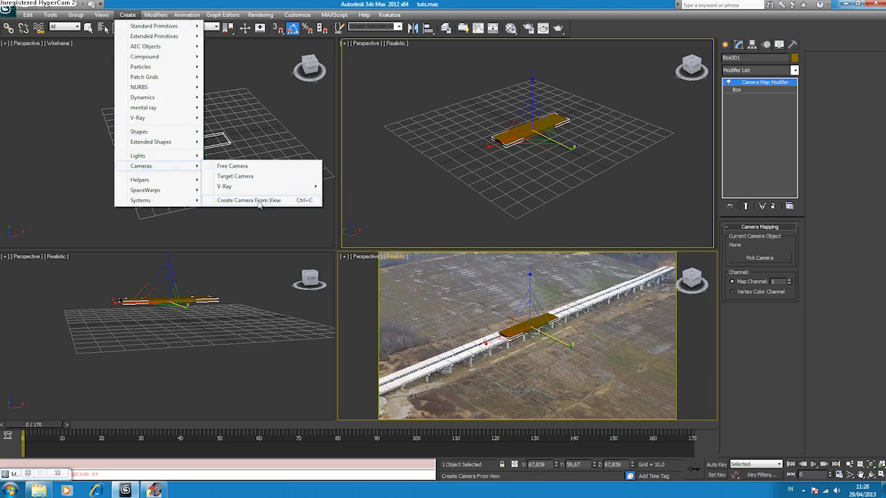
left_click(249, 199)
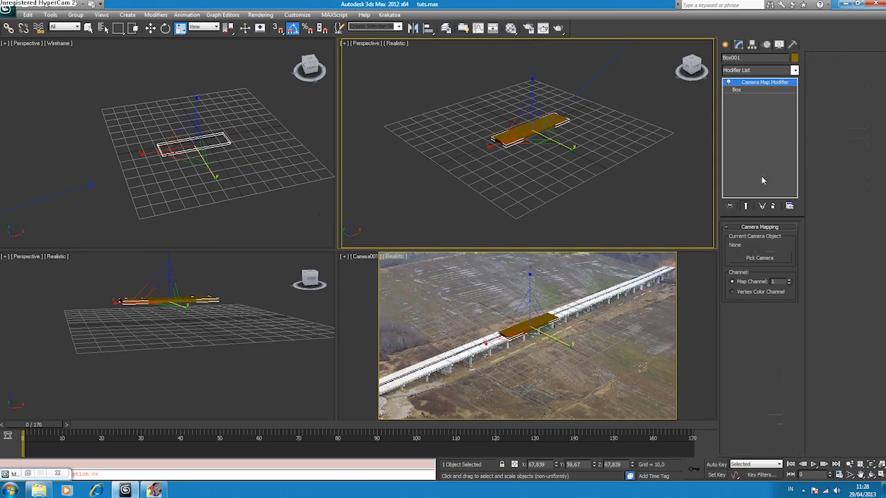
left_click(759, 258)
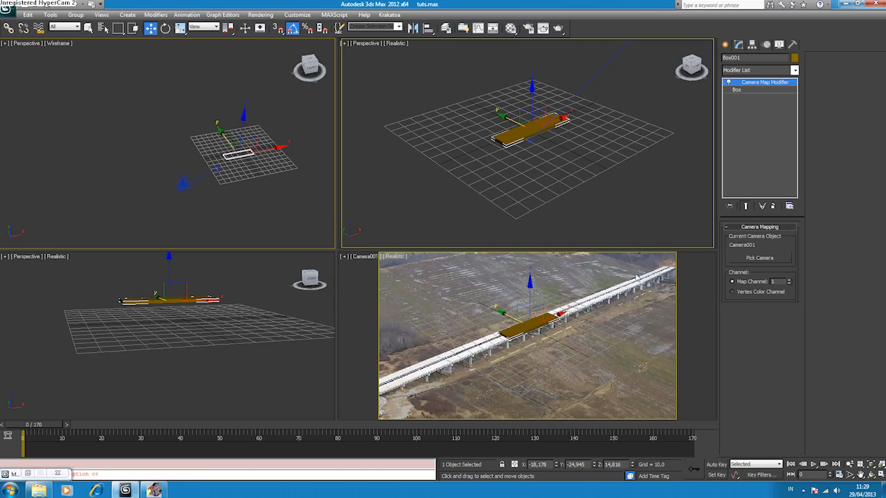
mouse_move(801, 116)
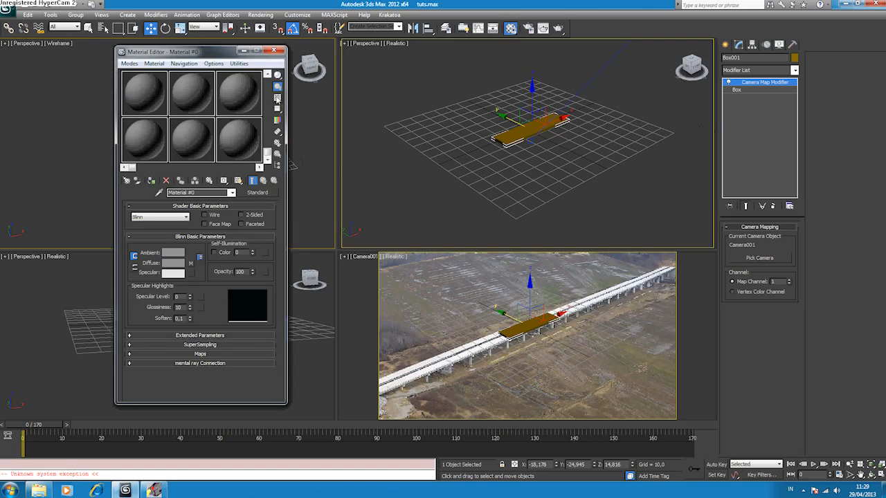
Step: Load the bridge aerial photo as the material's diffuse Bitmap so the box blends into the view
left_click(144, 93)
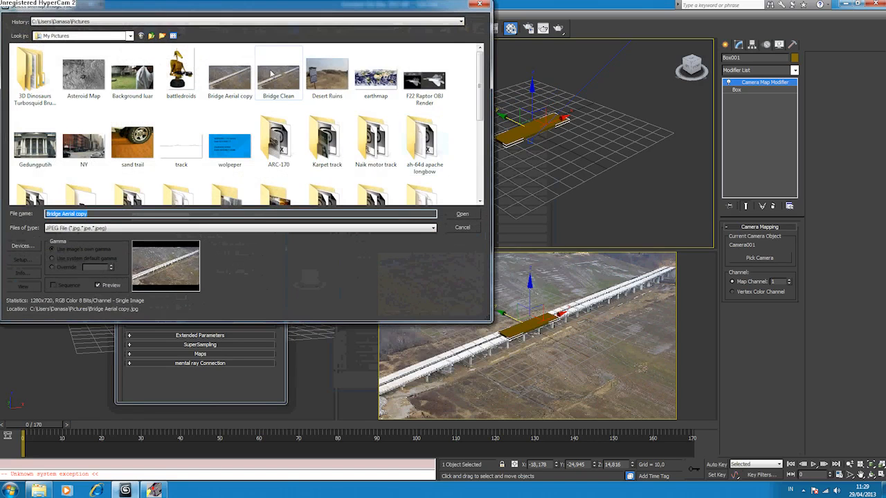
left_click(463, 214)
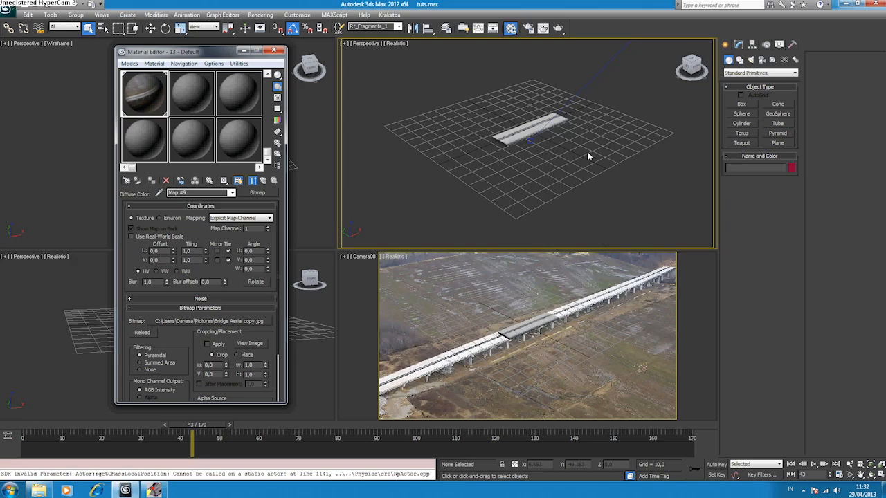
Step: Stop the fragment simulation, rewind to the first frames and select the bridge fragments
left_click(759, 72)
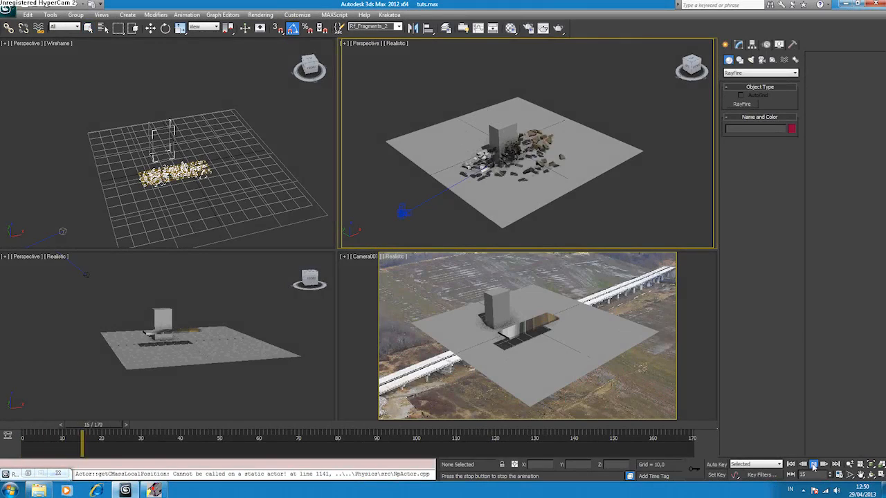
left_click(814, 465)
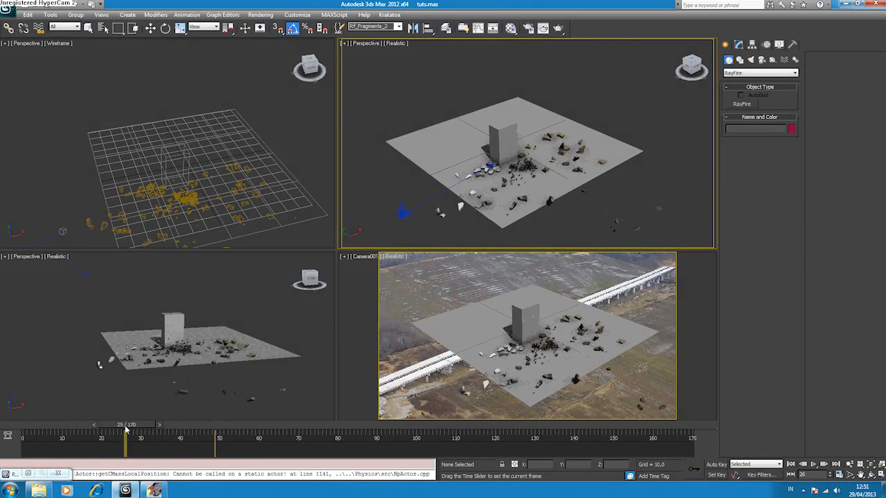
left_click_drag(126, 429, 54, 429)
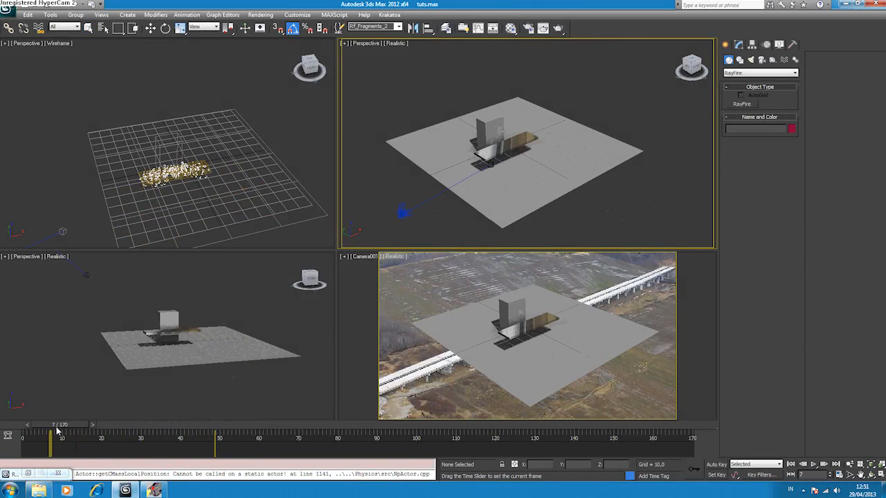
left_click_drag(53, 432, 77, 432)
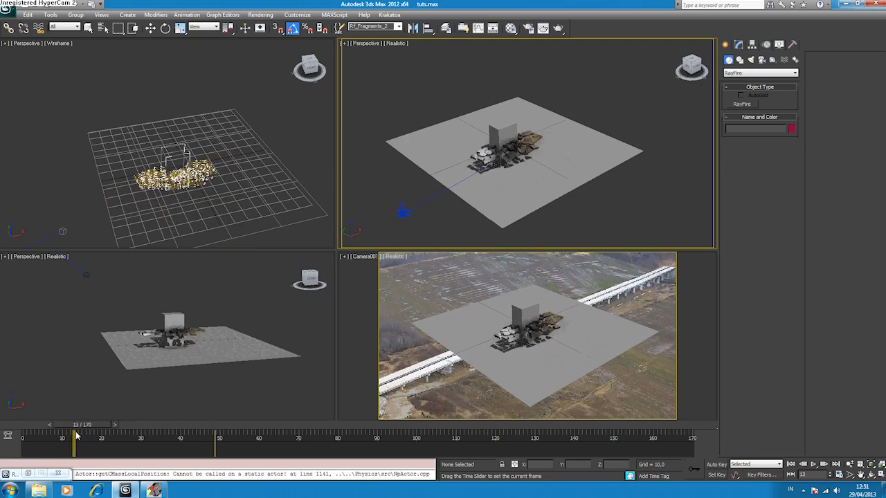
left_click_drag(76, 436, 52, 436)
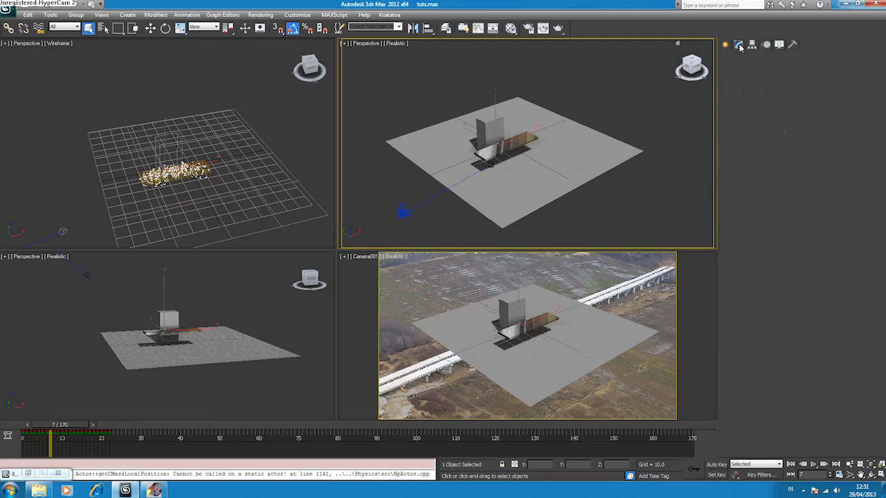
left_click(490, 160)
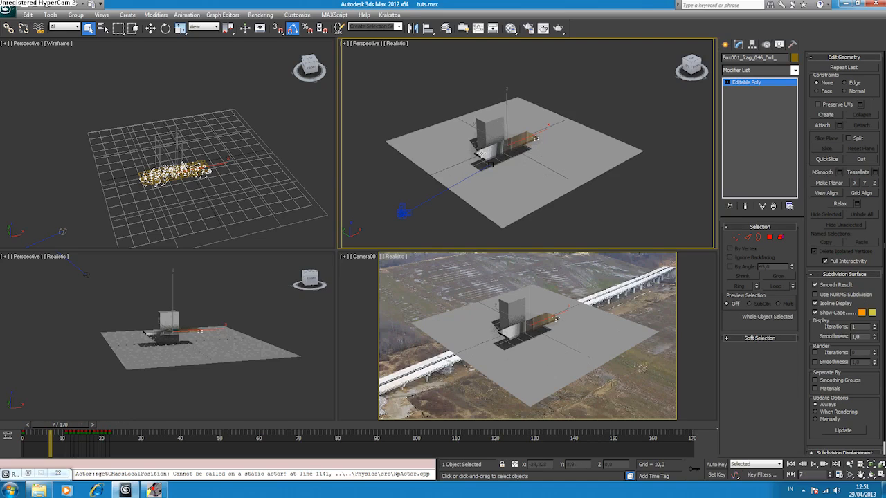
mouse_move(542, 162)
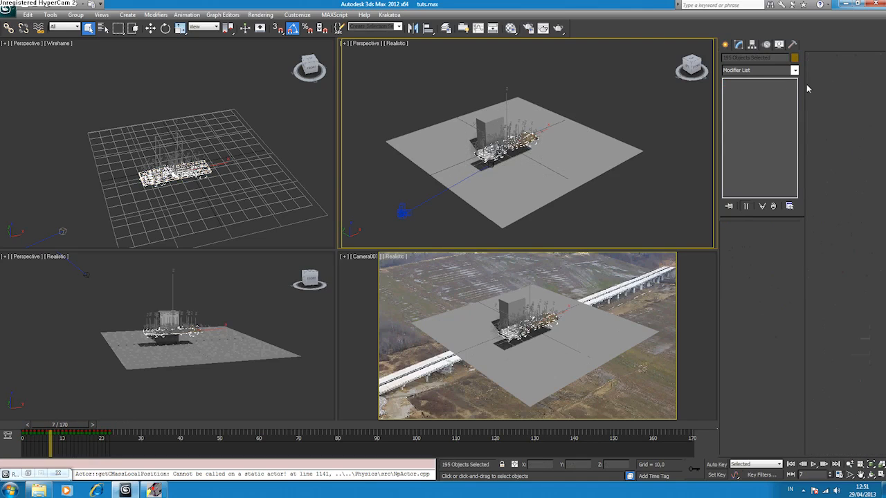
Step: Add a Camera Map modifier to the selected fragments and pick the scene camera for projection
left_click(795, 69)
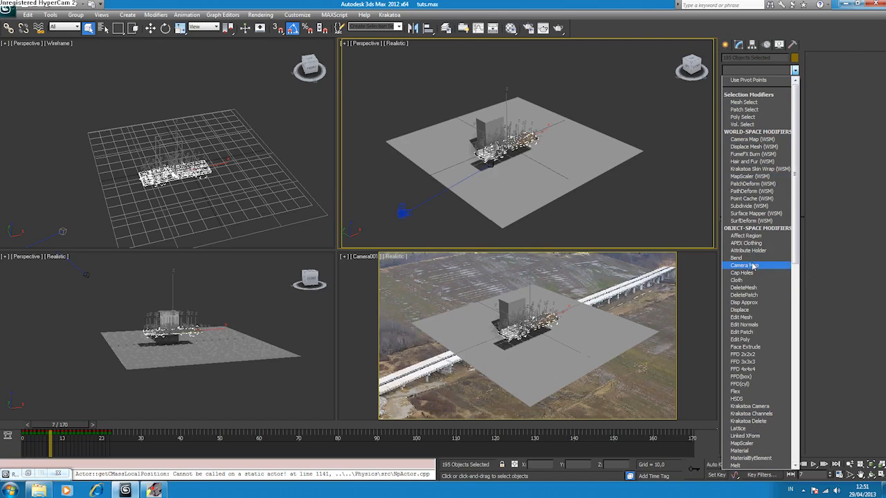
left_click(745, 266)
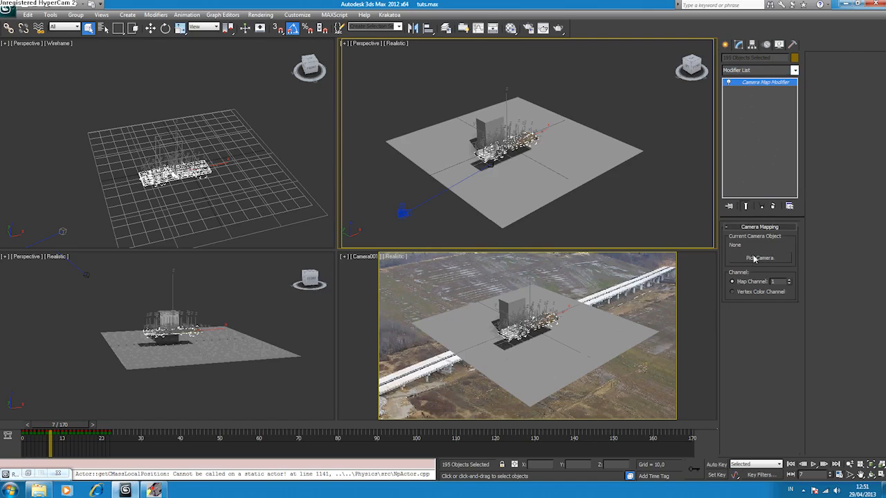
left_click(759, 257)
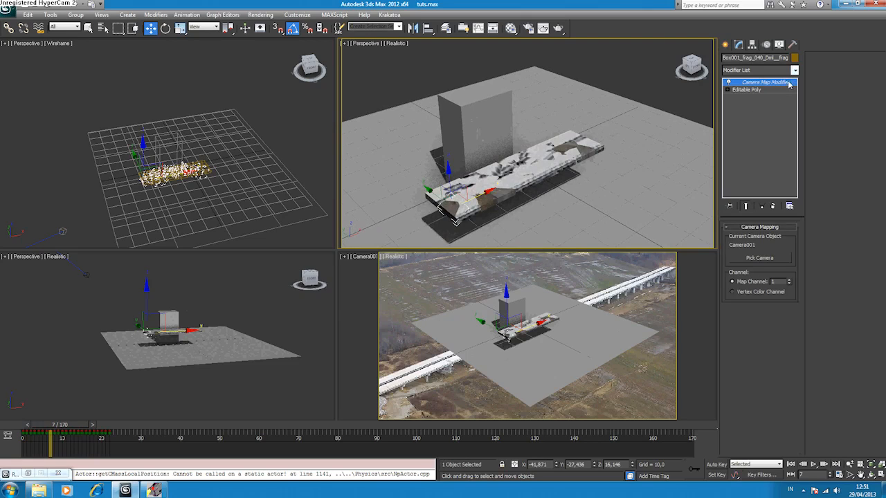
Step: Collapse the shared projection on a fragment's stack and re-pick its projection camera
right_click(761, 81)
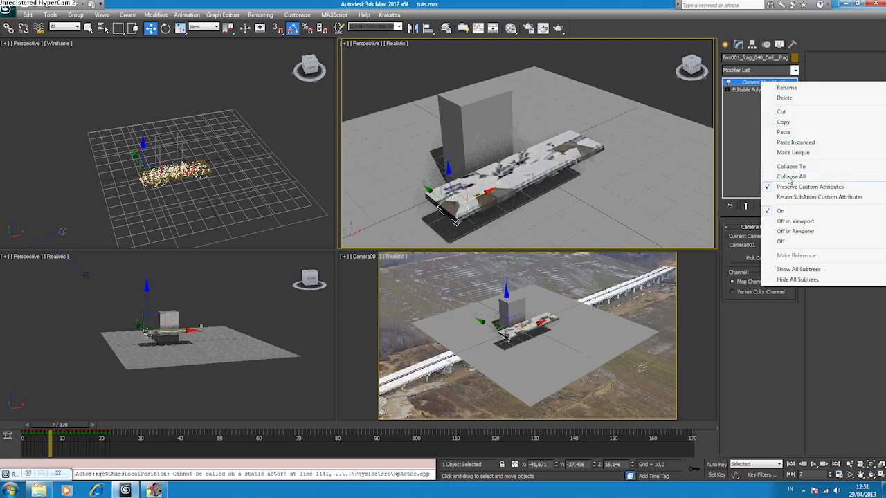
left_click(790, 177)
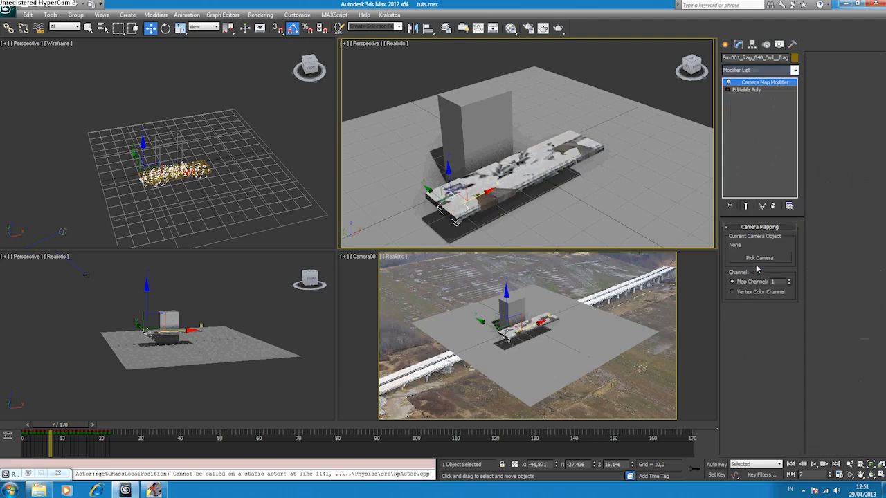
left_click(758, 259)
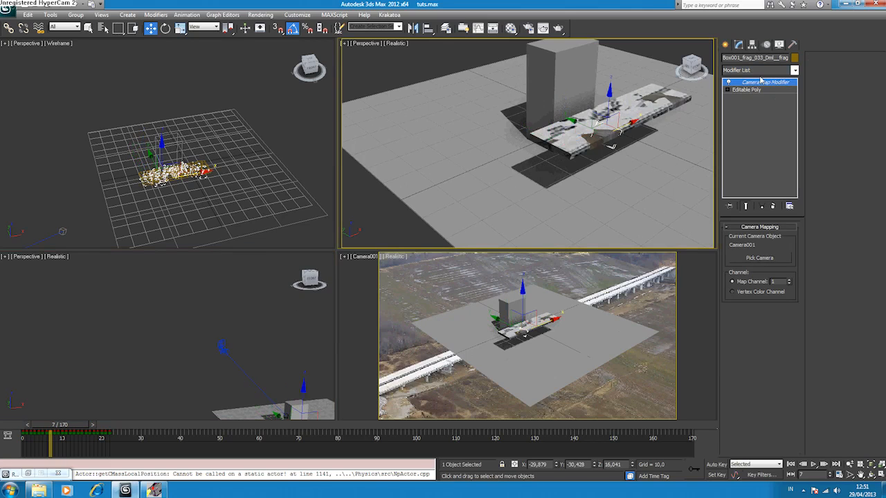
right_click(767, 82)
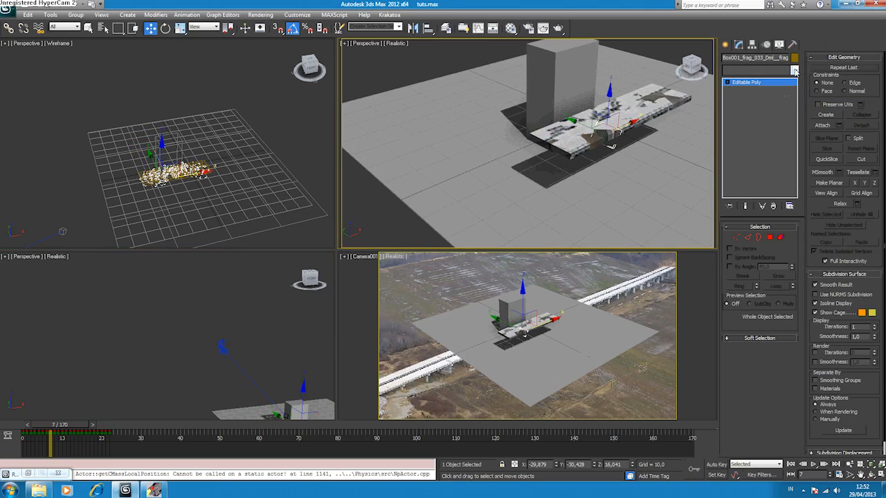
Step: Add an individual Camera Map modifier to further fragments over their collapsed geometry
left_click(795, 69)
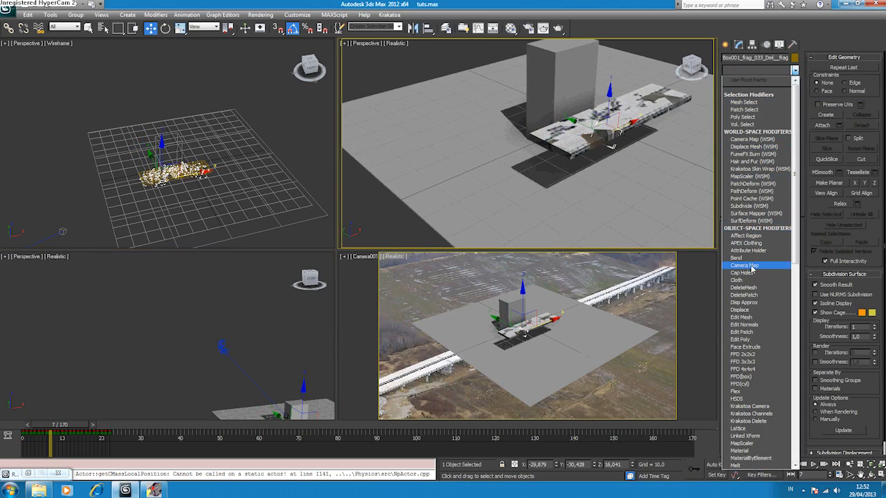
left_click(745, 265)
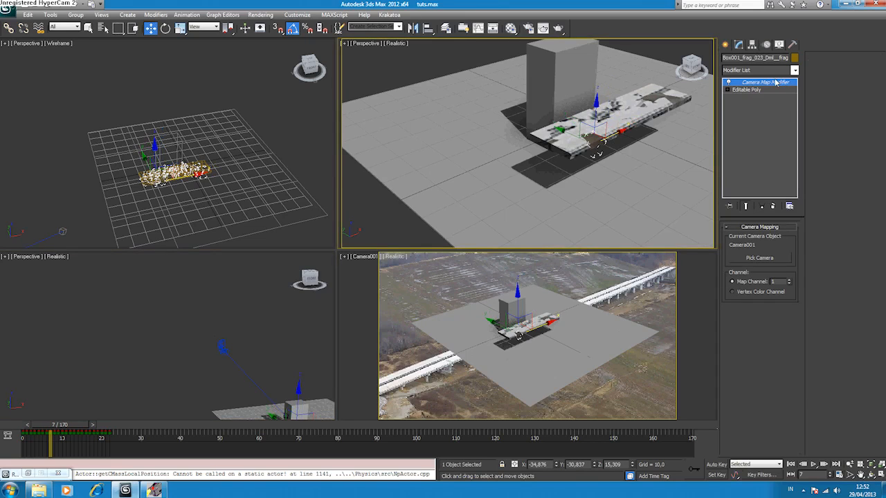
right_click(759, 82)
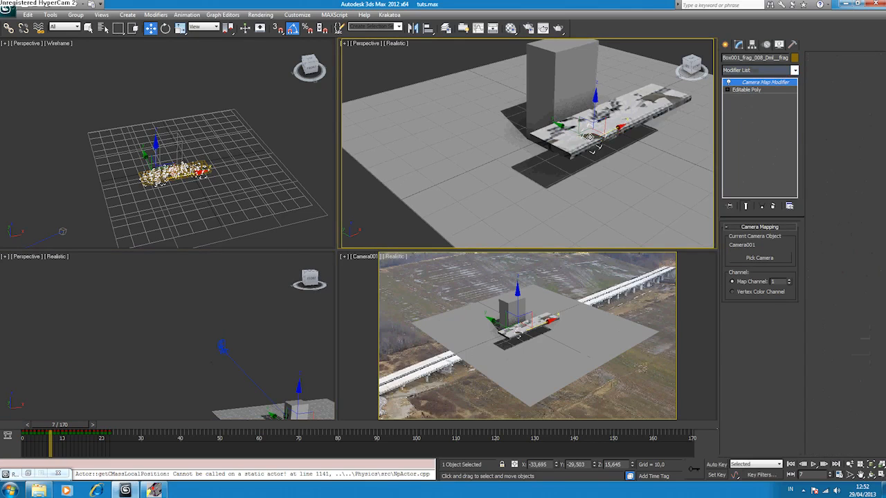
right_click(764, 84)
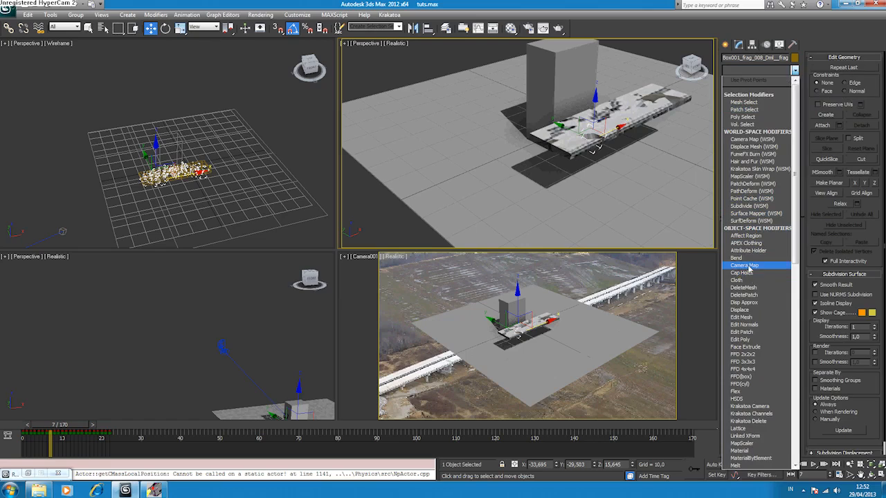
left_click(745, 266)
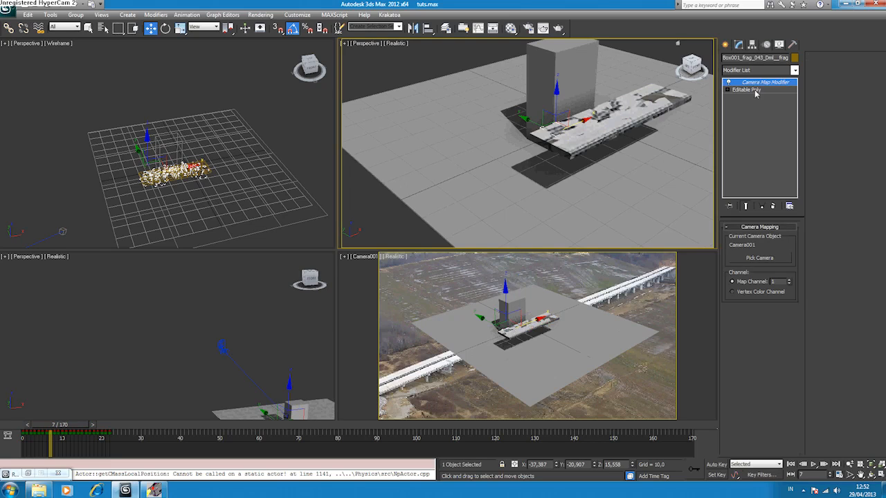
Step: Apply a Camera Map modifier to the next fragment, ready to pick its projection camera
right_click(762, 82)
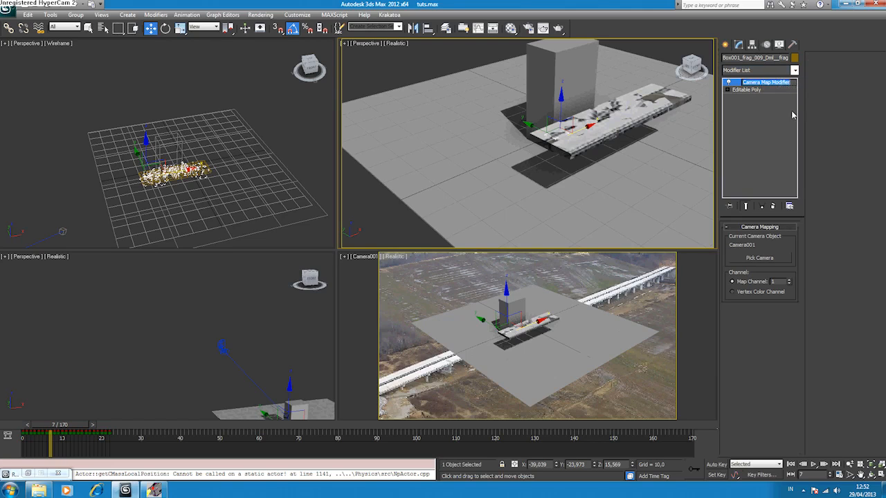
right_click(765, 81)
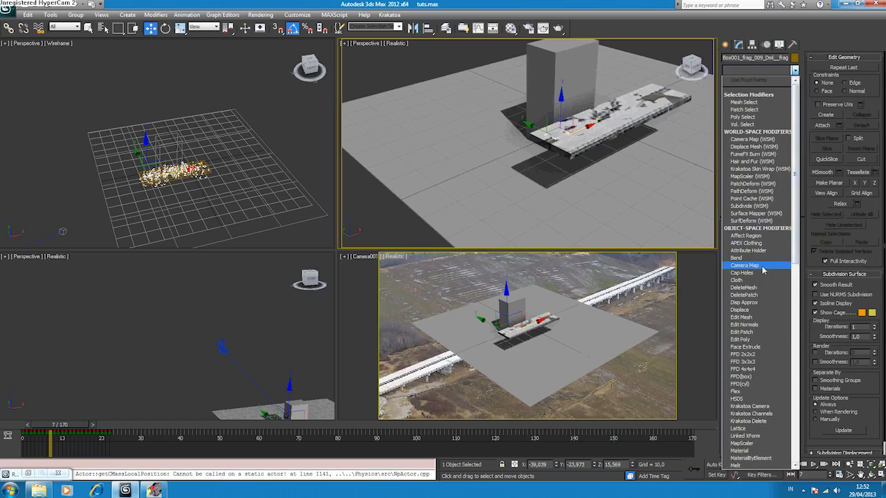
left_click(745, 266)
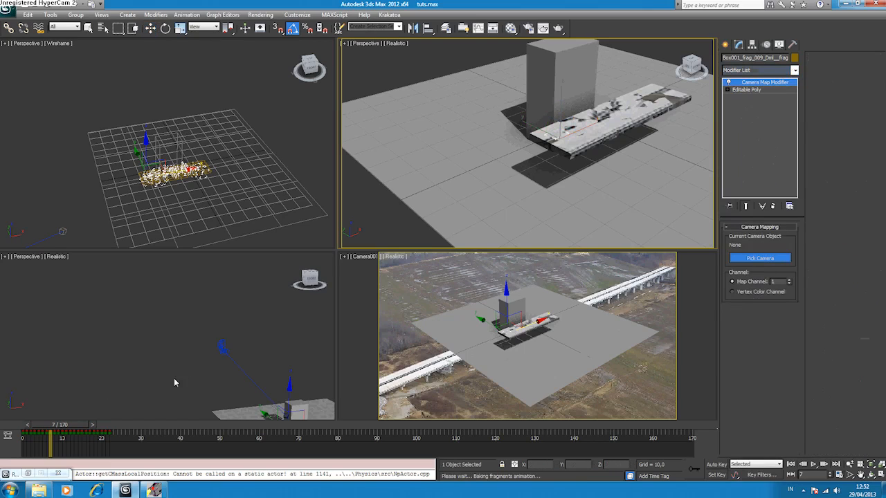